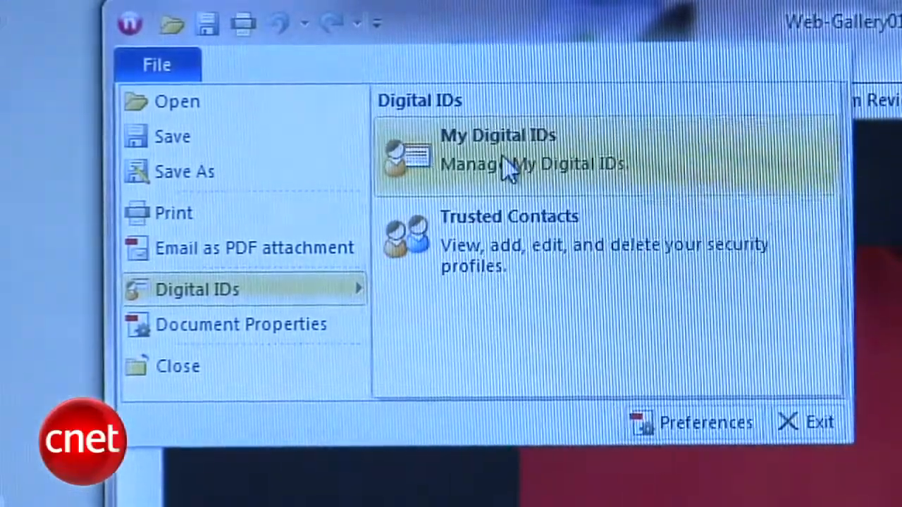
mouse_move(555, 291)
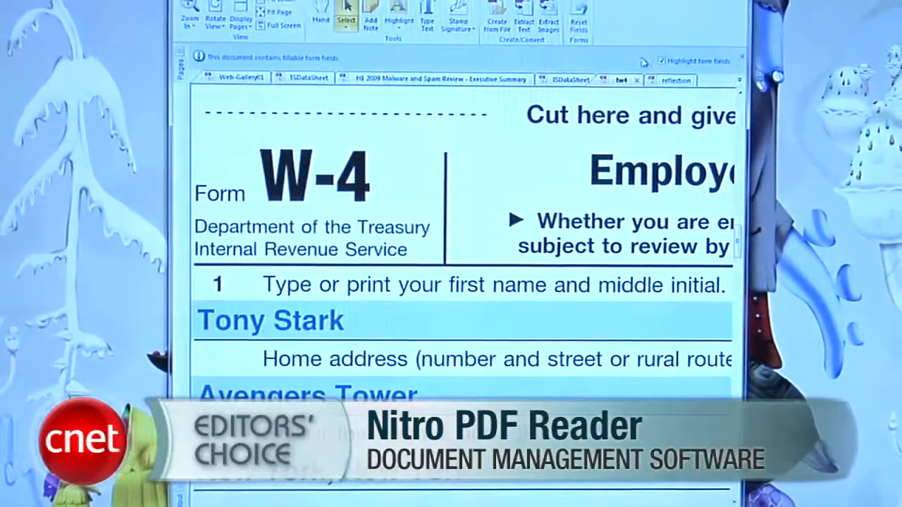
Switch from the W-4 form to the 'reflection' document showing a cloudy sky
click(680, 80)
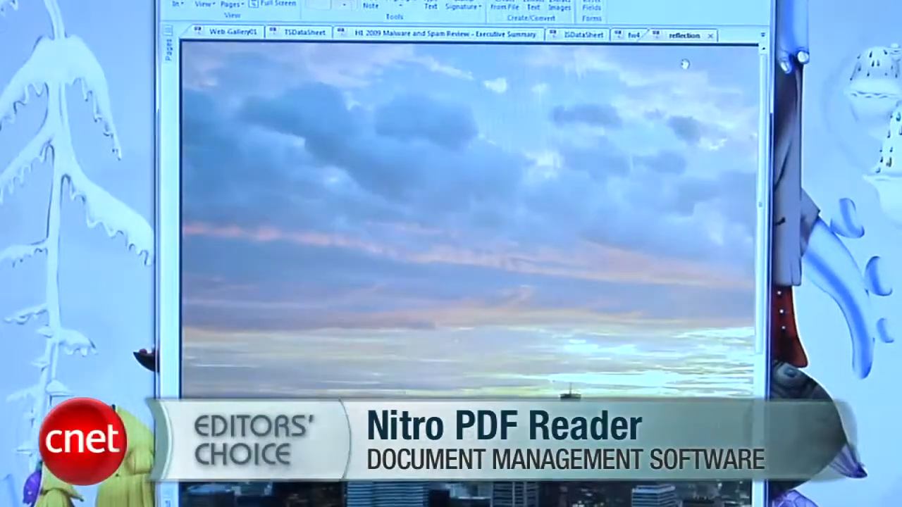